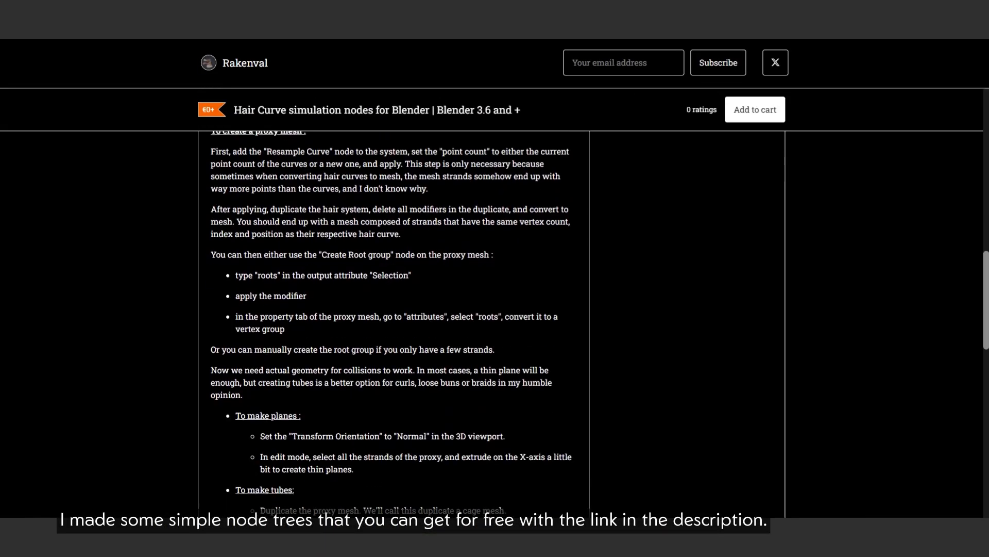
Step: Add a Resample Strand geometry nodes modifier to Lyss_Hair_Top, set its count, and apply it
scroll(down, 3)
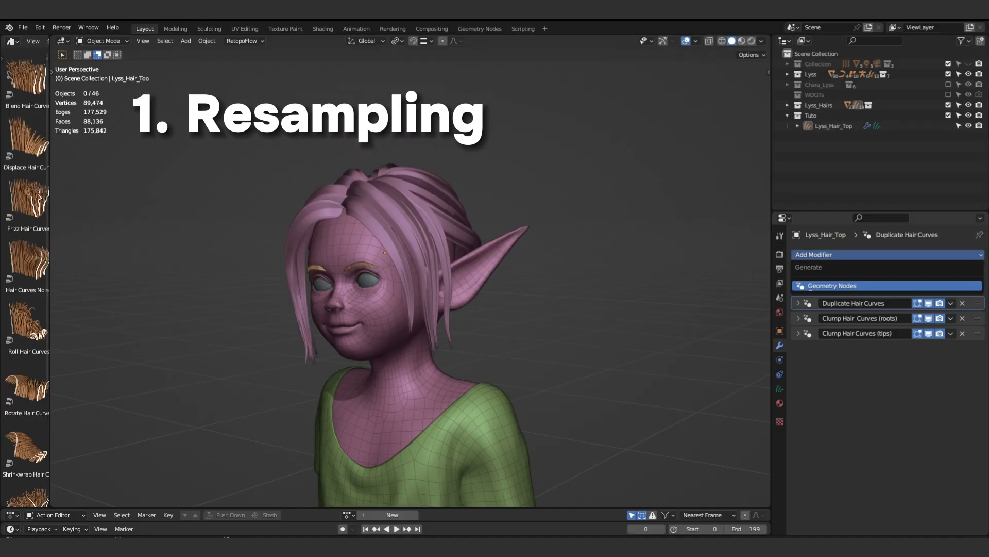
click(807, 320)
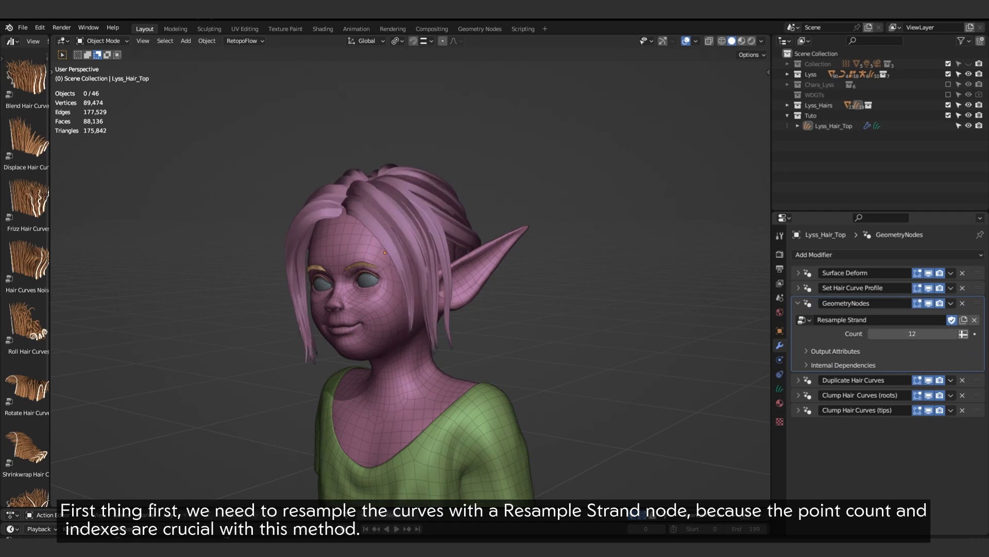
click(949, 303)
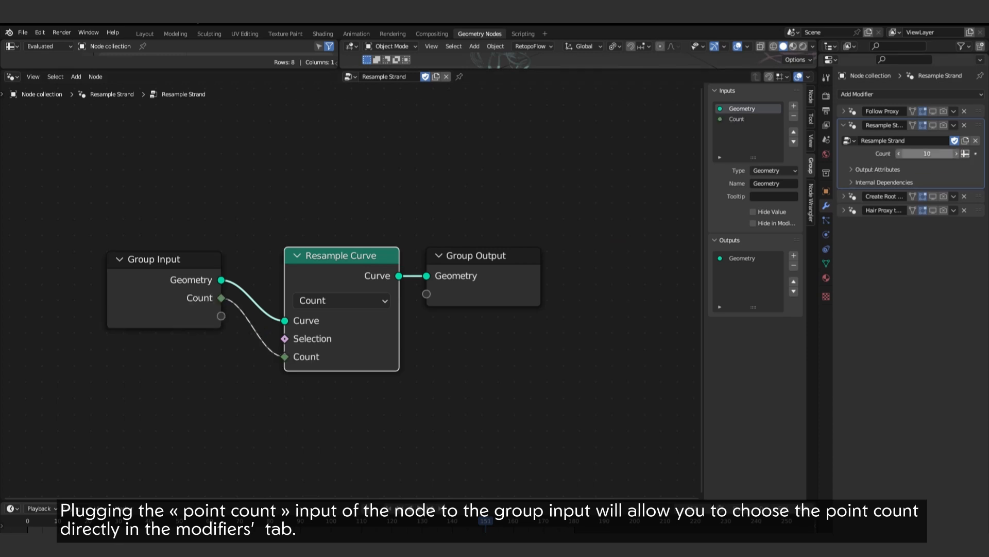
click(144, 29)
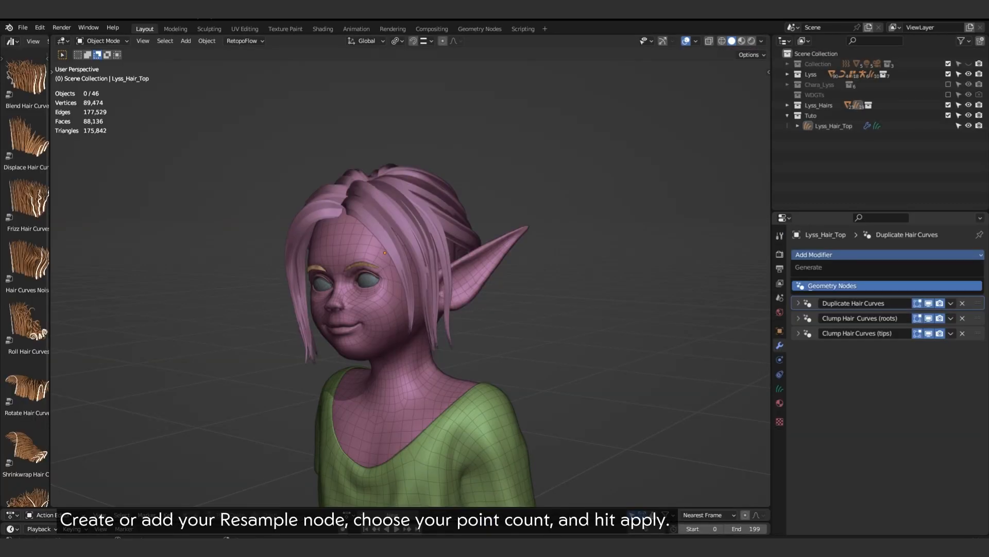
click(806, 319)
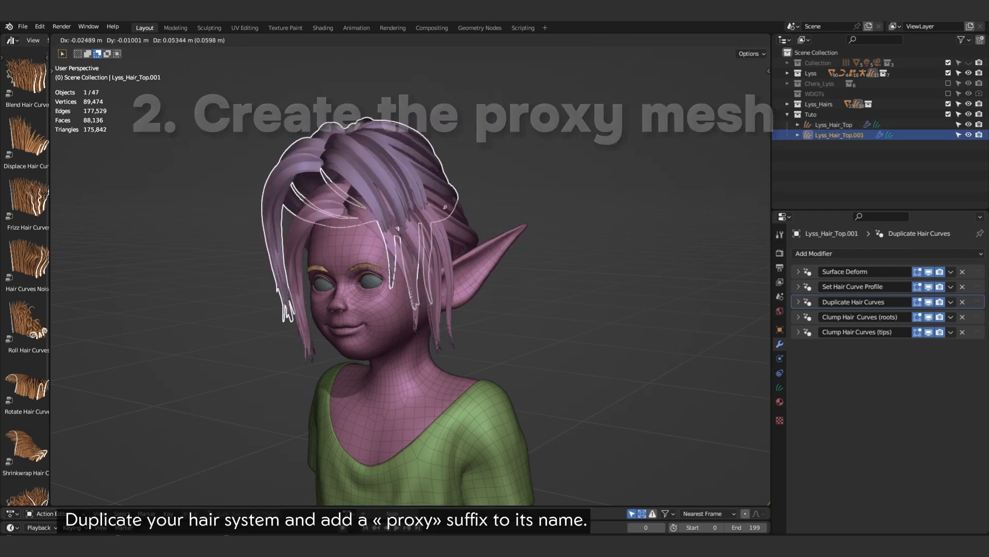
Step: Rename the duplicated hair Lyss_Hair_Top_proxy.001, strip its modifiers, and convert it to a mesh
double_click(838, 134)
text(_proxy)
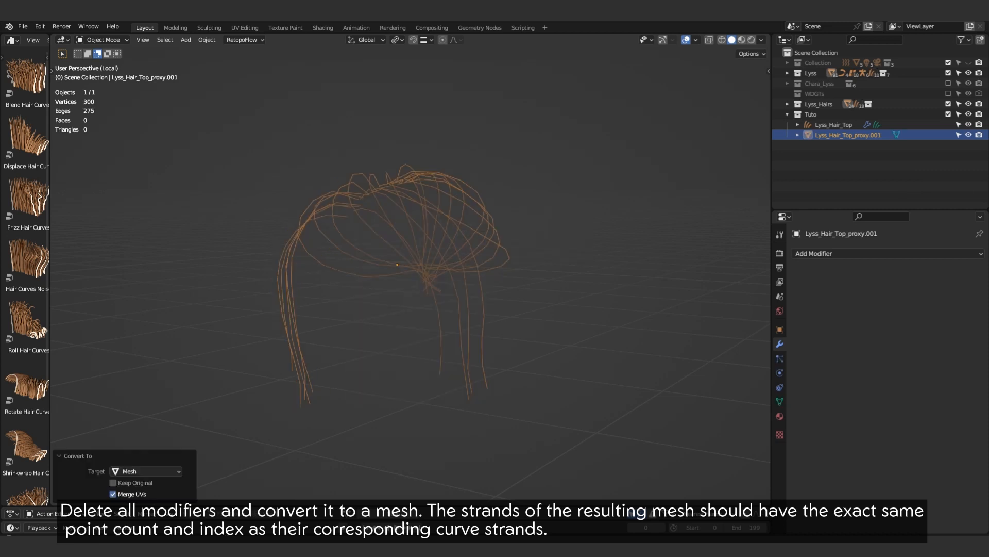
key(Tab)
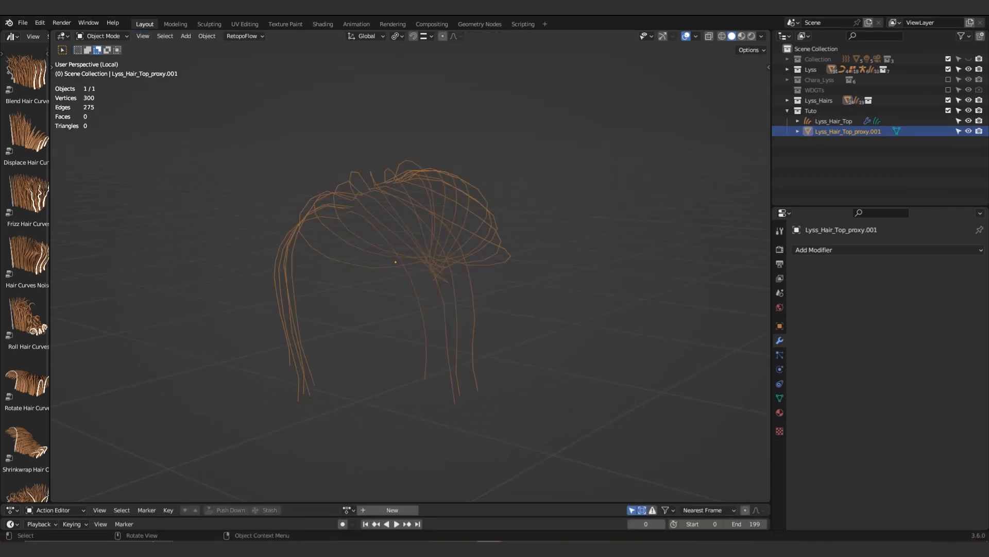
click(832, 121)
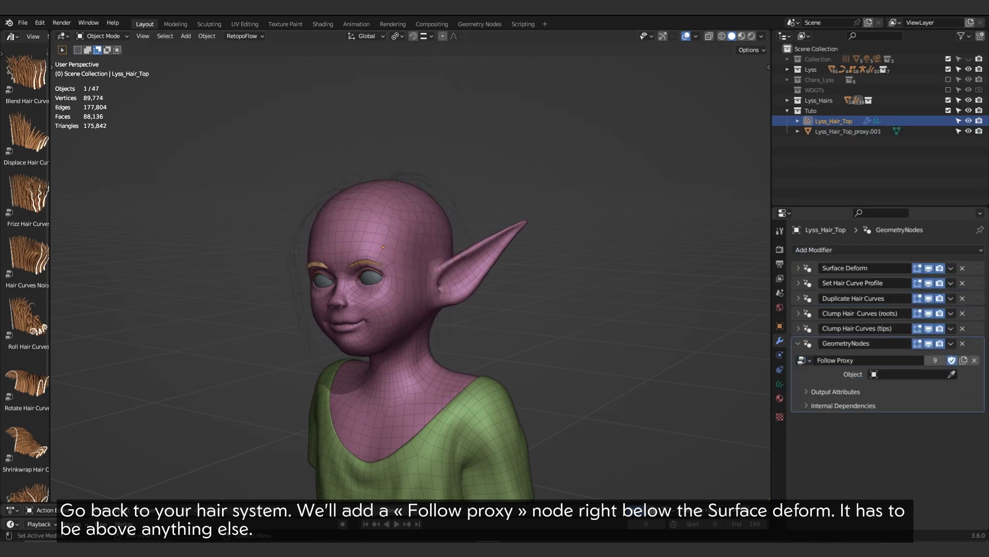
Step: Point the Follow Proxy node group's Object at Lyss_Hair_Top_proxy.001
click(908, 373)
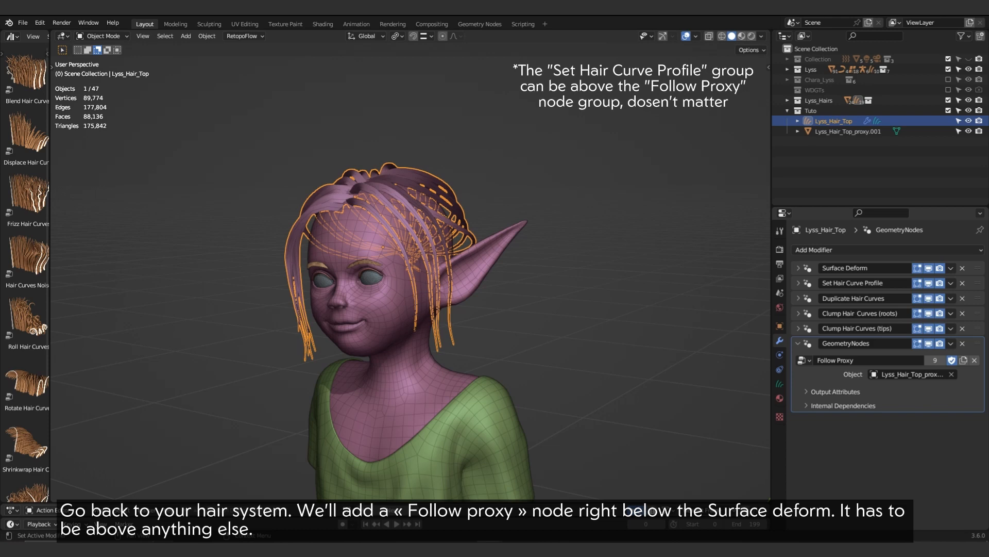
click(479, 25)
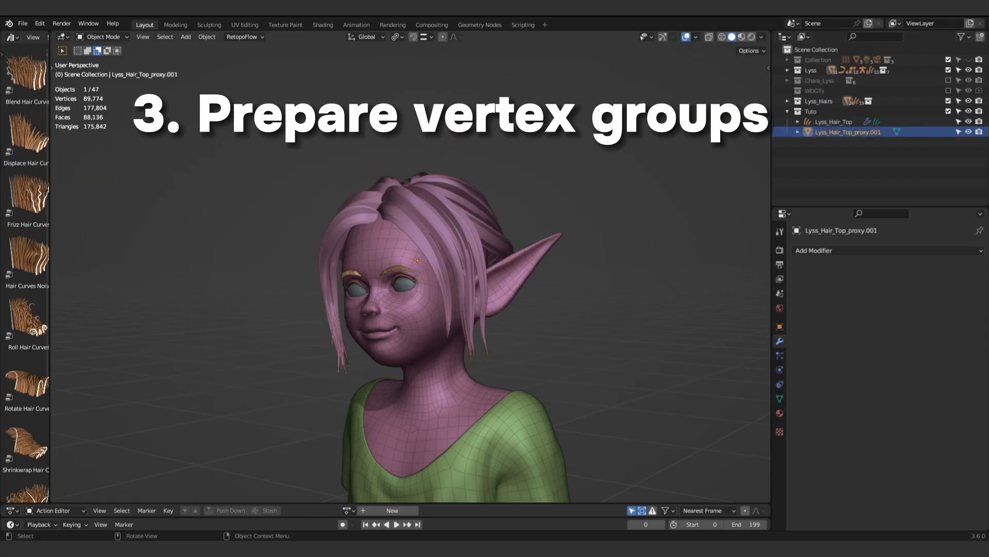
Step: Add a Create Root Group modifier to the proxy and name its Selection output 'roots'
click(974, 284)
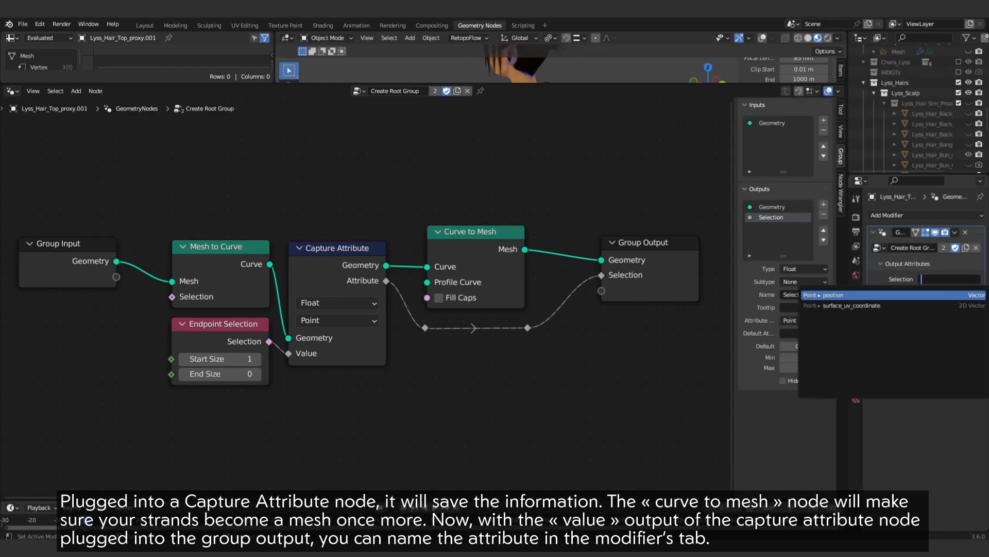
text(root)
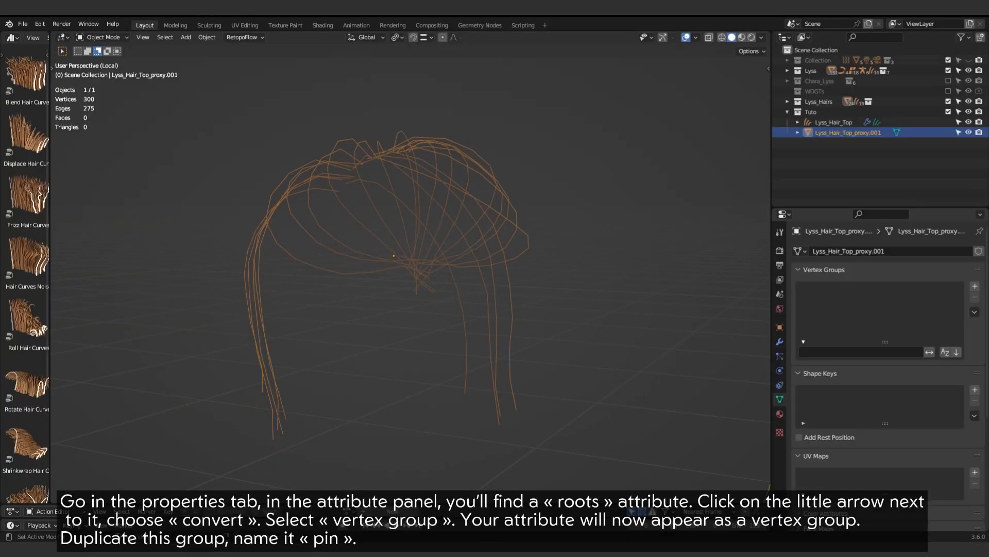
Step: Convert the roots attribute to a vertex group, then copy it as a pin group
scroll(down, 3)
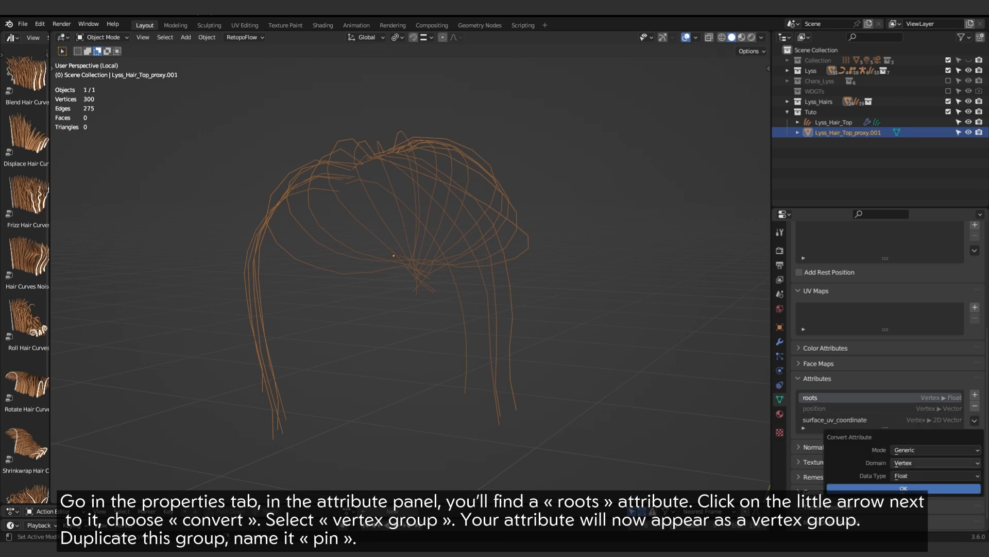
click(935, 449)
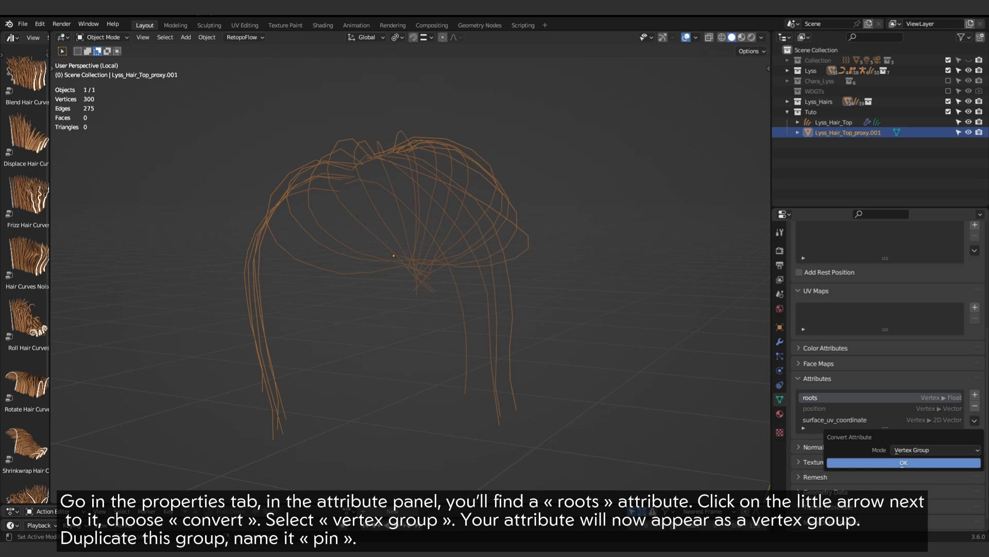
click(903, 462)
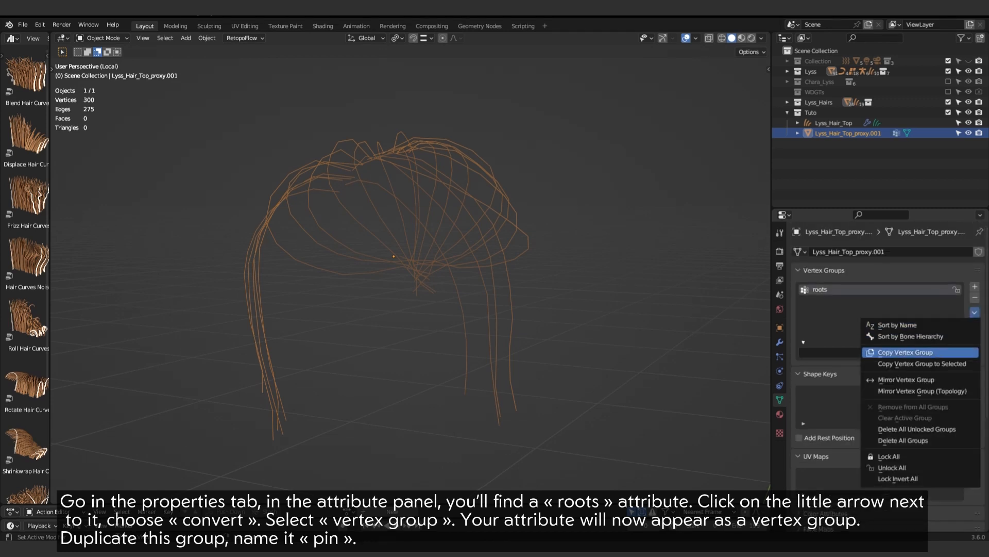
click(901, 352)
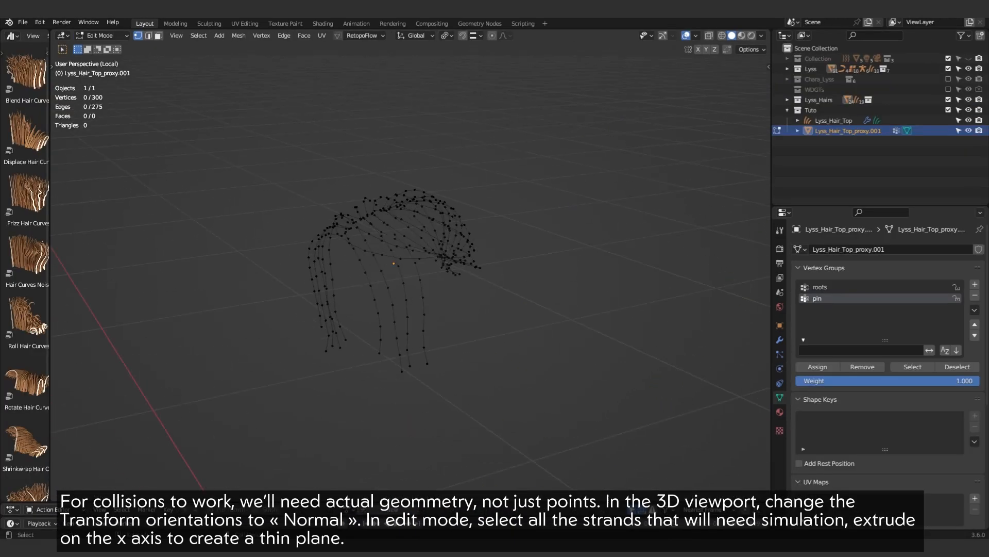
Step: Set transform orientation to Normal and extrude the selected proxy strands along X
click(415, 35)
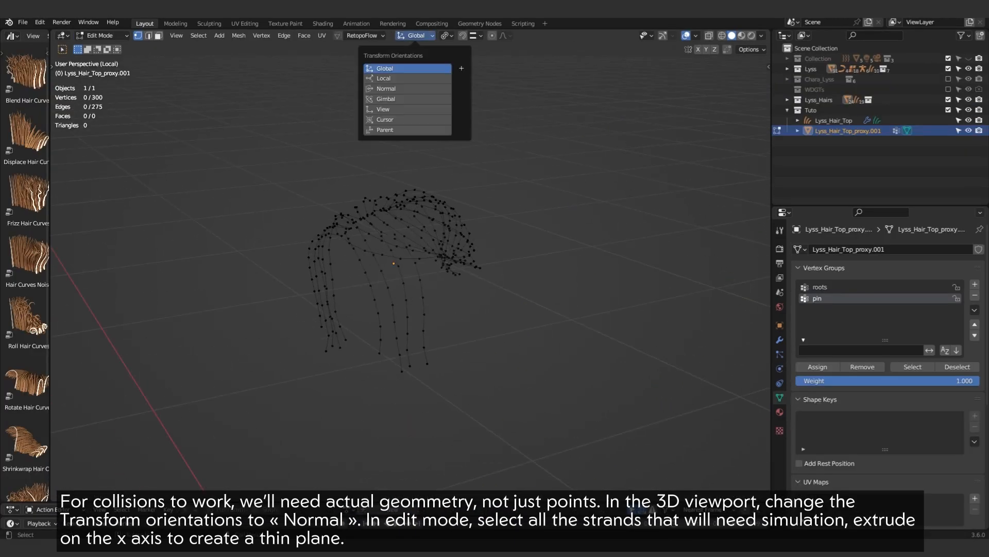
click(385, 88)
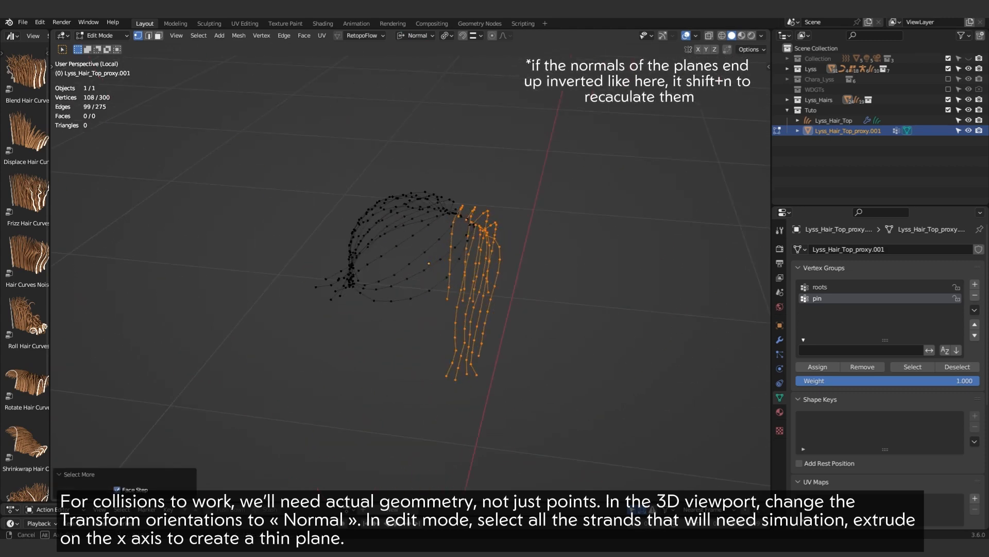
key(E)
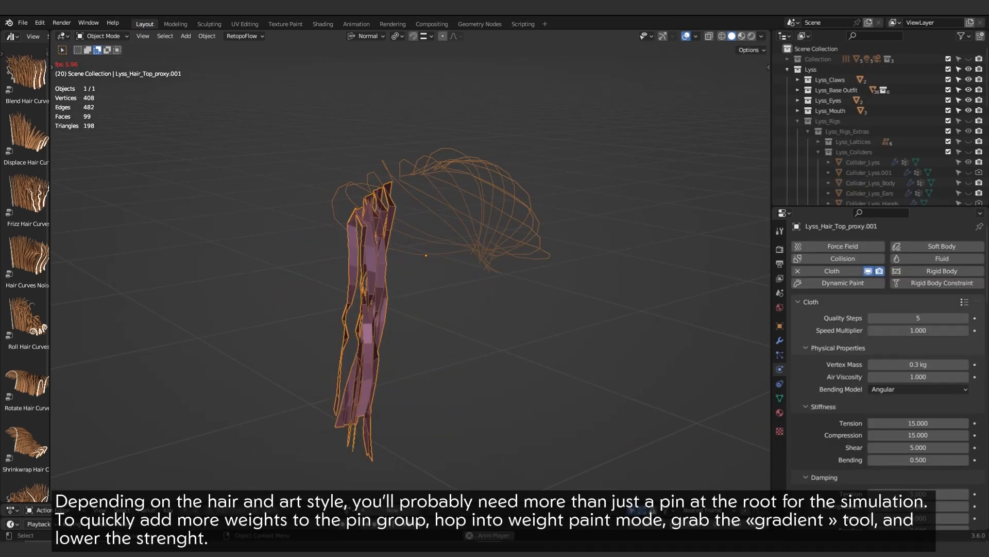
Step: Paint a root-to-tip gradient on the pin vertex group in Weight Paint mode
click(101, 36)
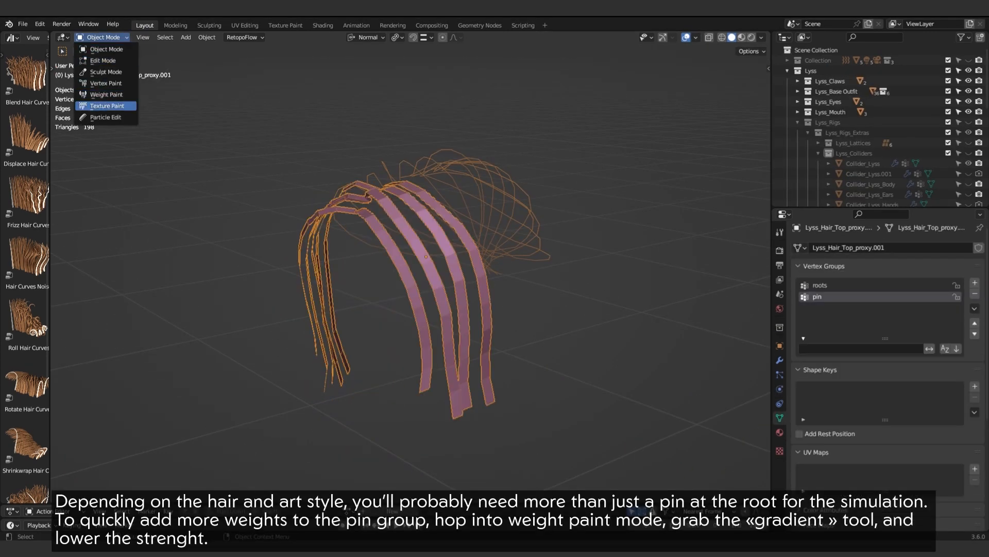
click(107, 94)
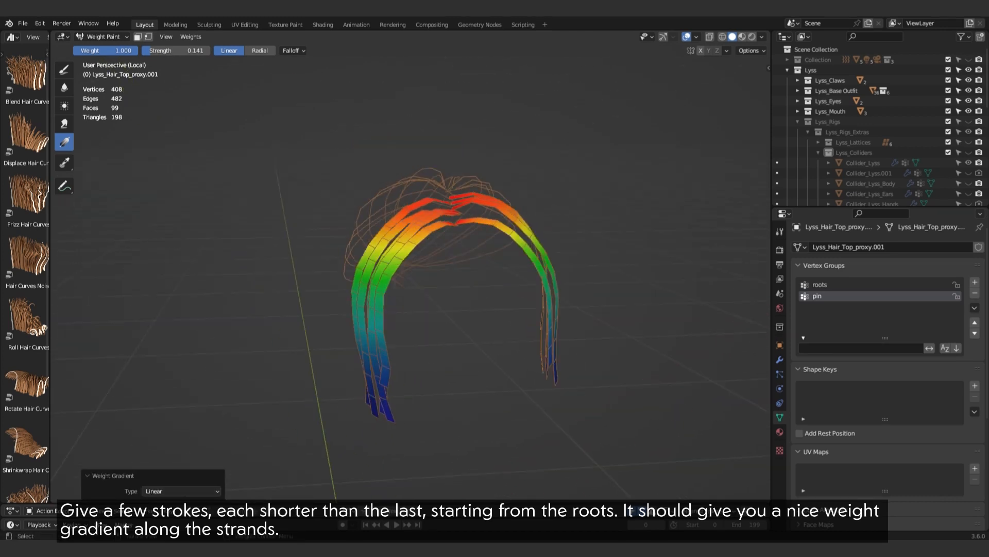
click(101, 36)
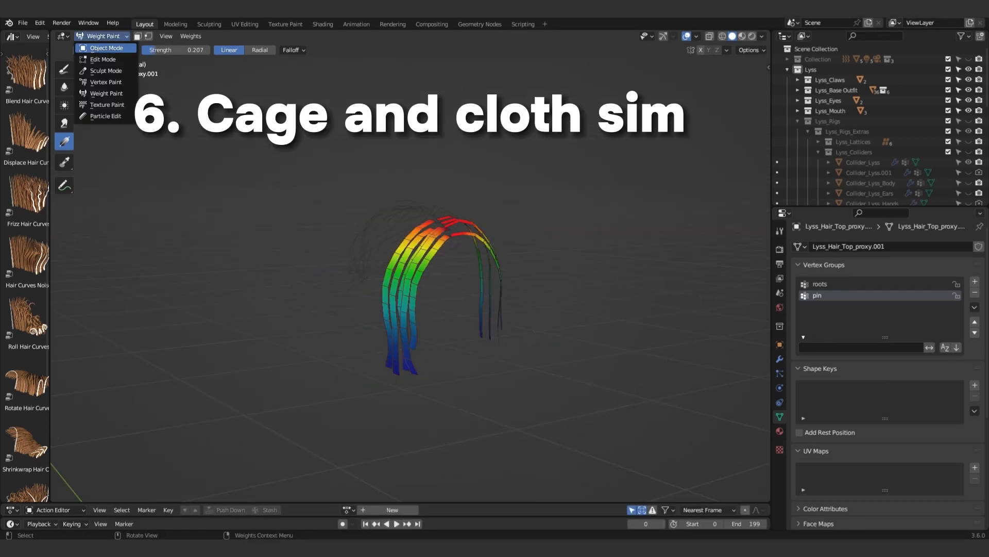
Step: Return to Object Mode, duplicate the proxy, and rename the copy Lyss_Hair_cage
click(107, 47)
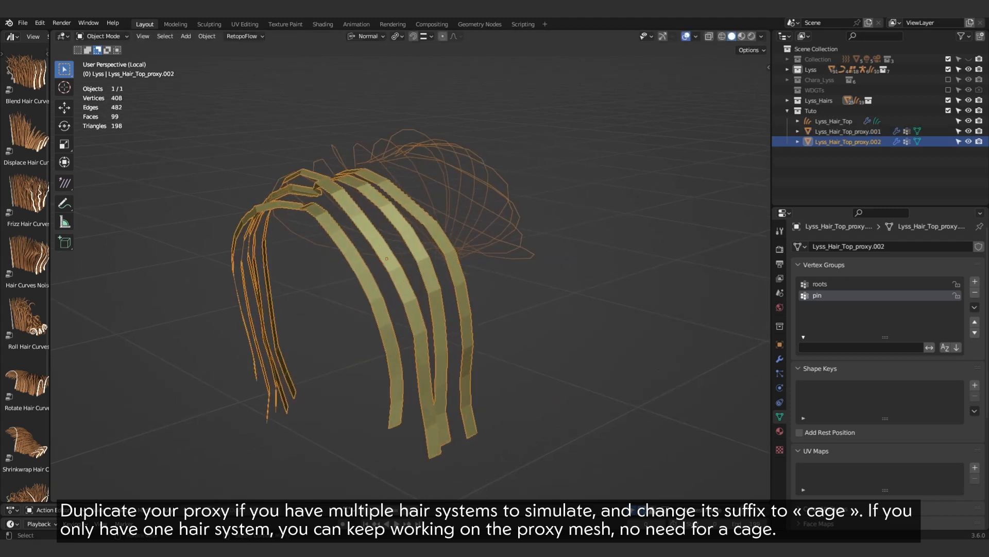
double_click(847, 141)
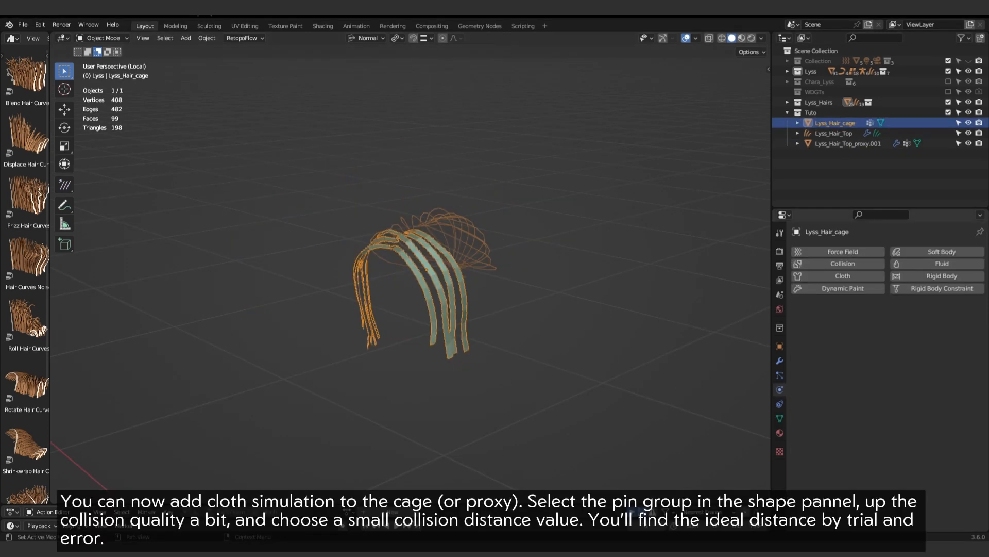
Step: Add cloth with pin group, small collision distance and wind weight 150, plus Corrective Smooth
click(842, 276)
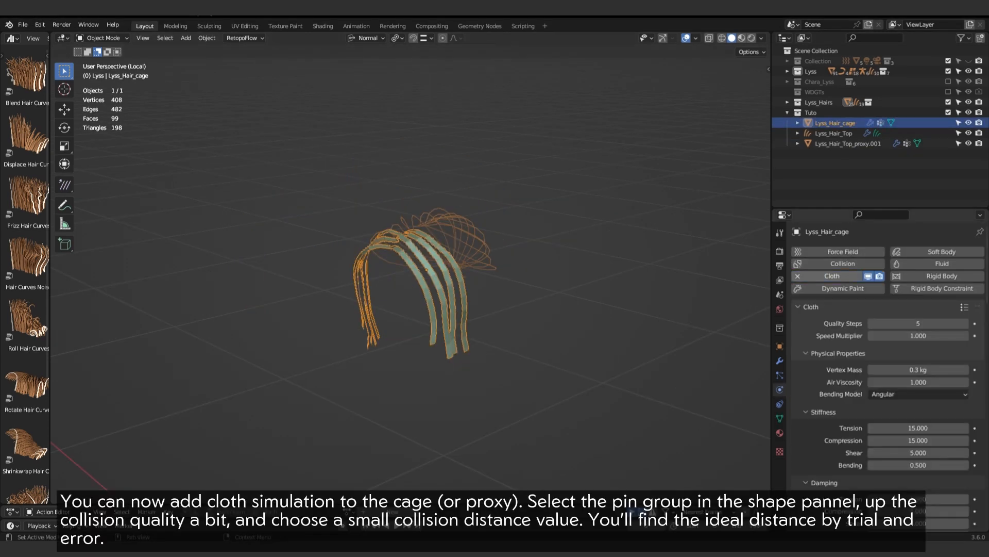
scroll(down, 3)
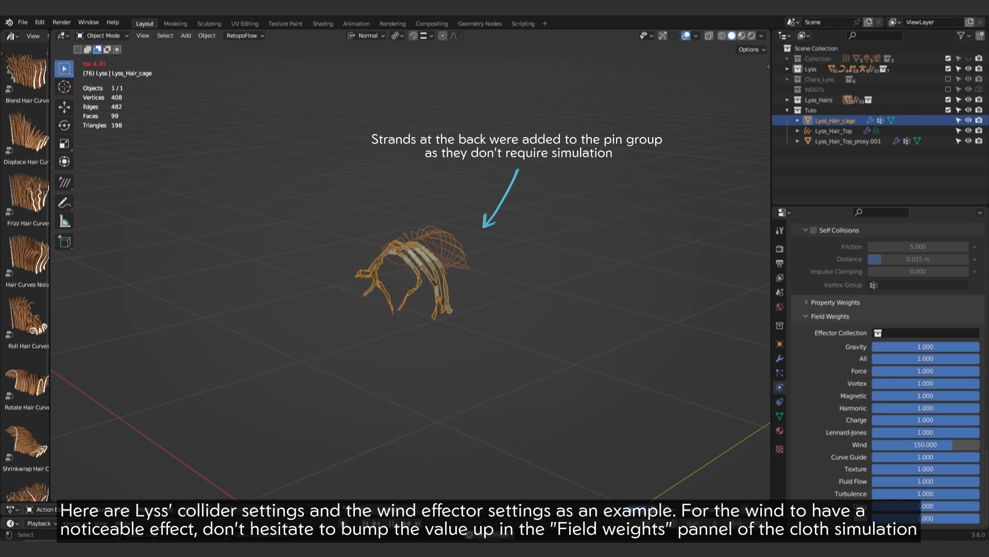
click(884, 250)
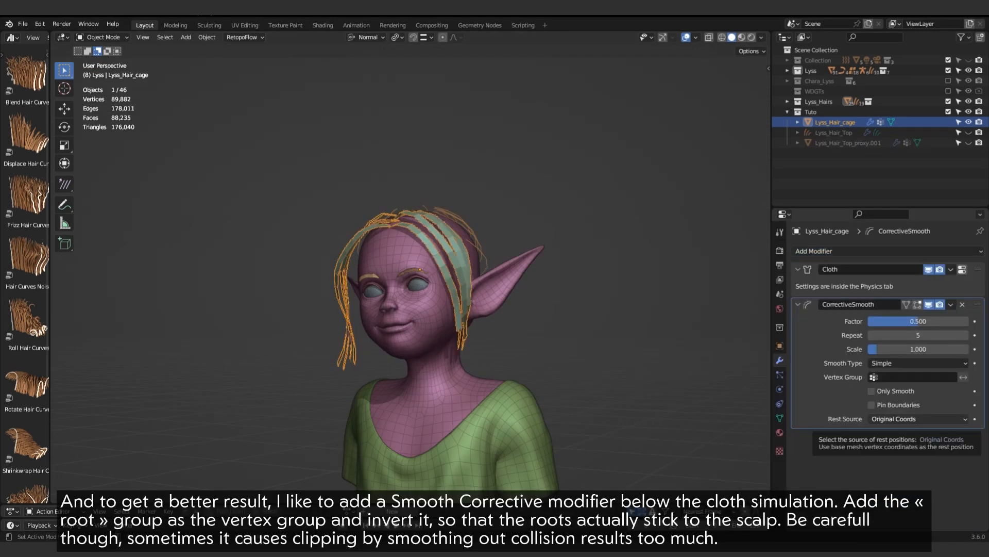
Step: Select Lyss_Hair_Top_proxy.001 in the Outliner to view its empty modifier stack
click(912, 376)
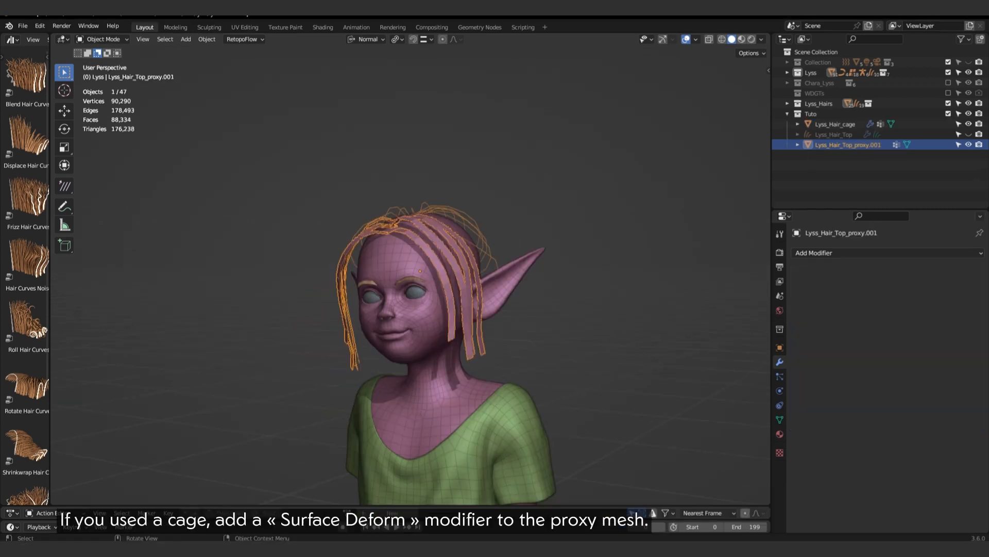
Step: Add a Surface Deform targeting Lyss_Hair_cage, invert the No Surface Deform group, and bind
click(814, 253)
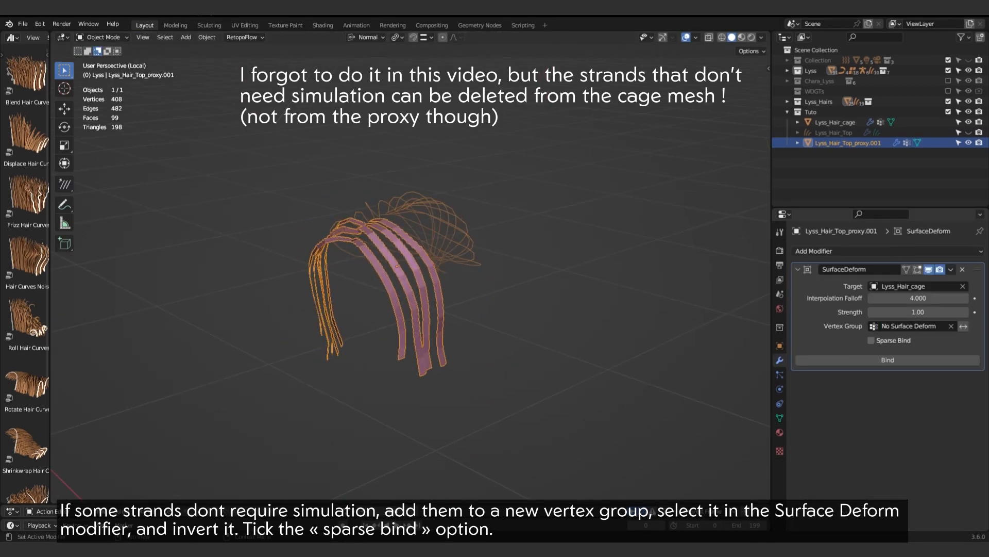
click(888, 359)
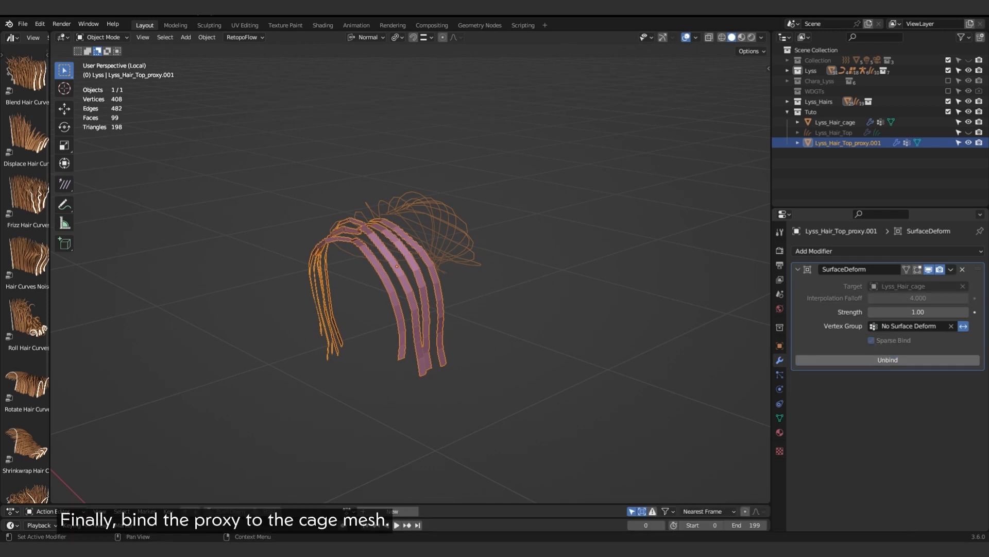
click(408, 525)
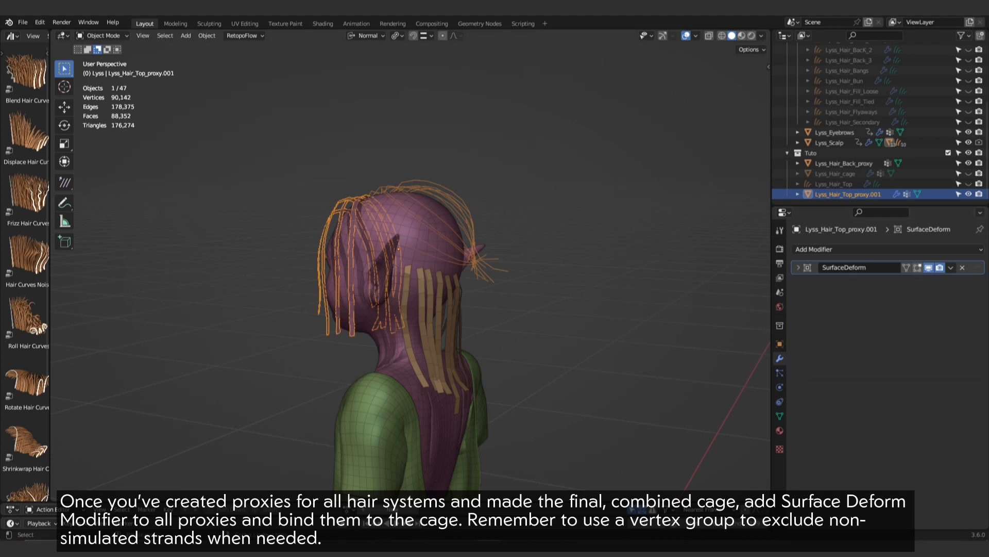
Step: Select Lyss_Hair_Back_proxy and collapse its untargeted SurfaceDeform modifier panel
click(844, 163)
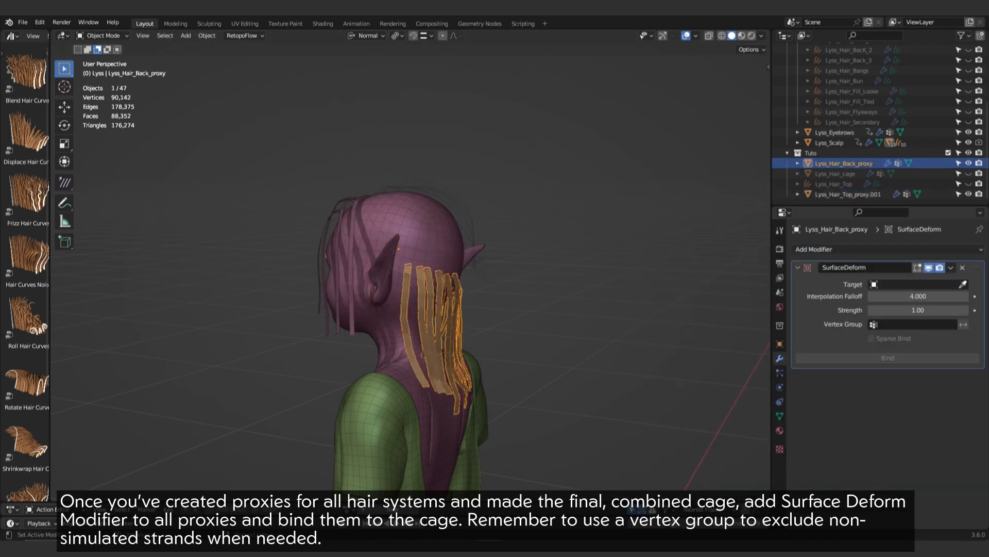
click(798, 267)
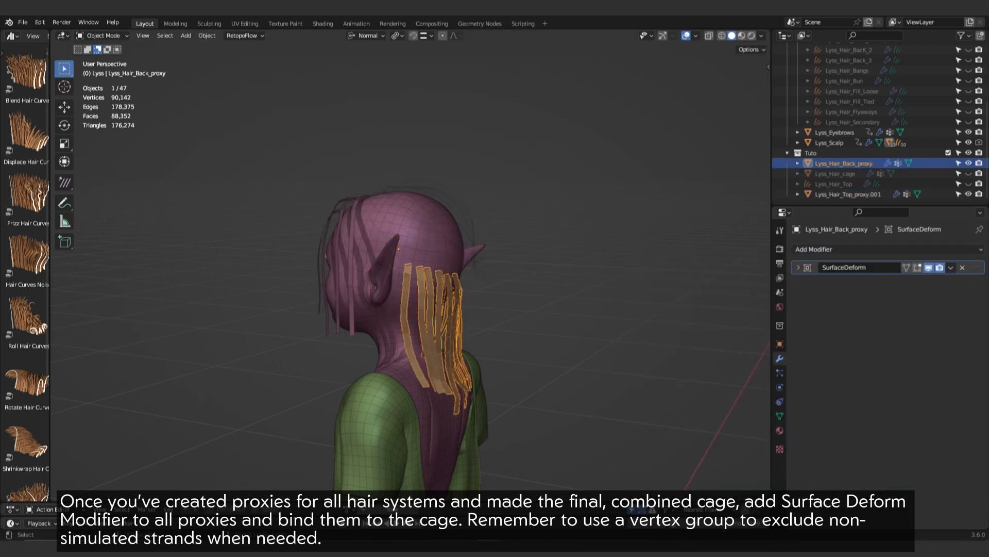